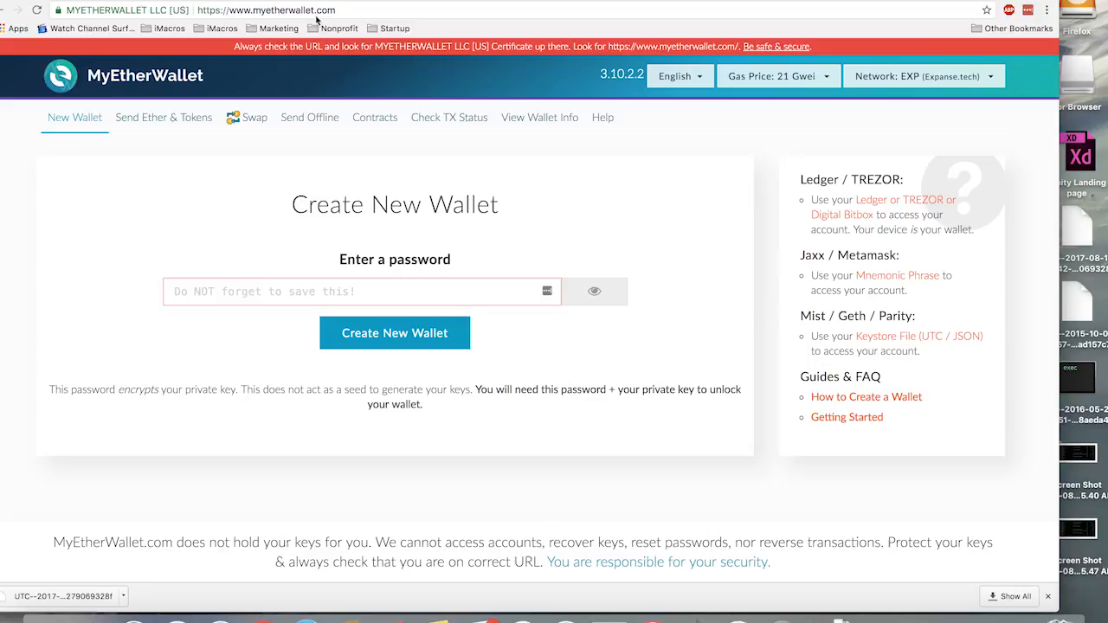
# - Enter a wallet password on the New Wallet tab and create the wallet
pyautogui.click(361, 291)
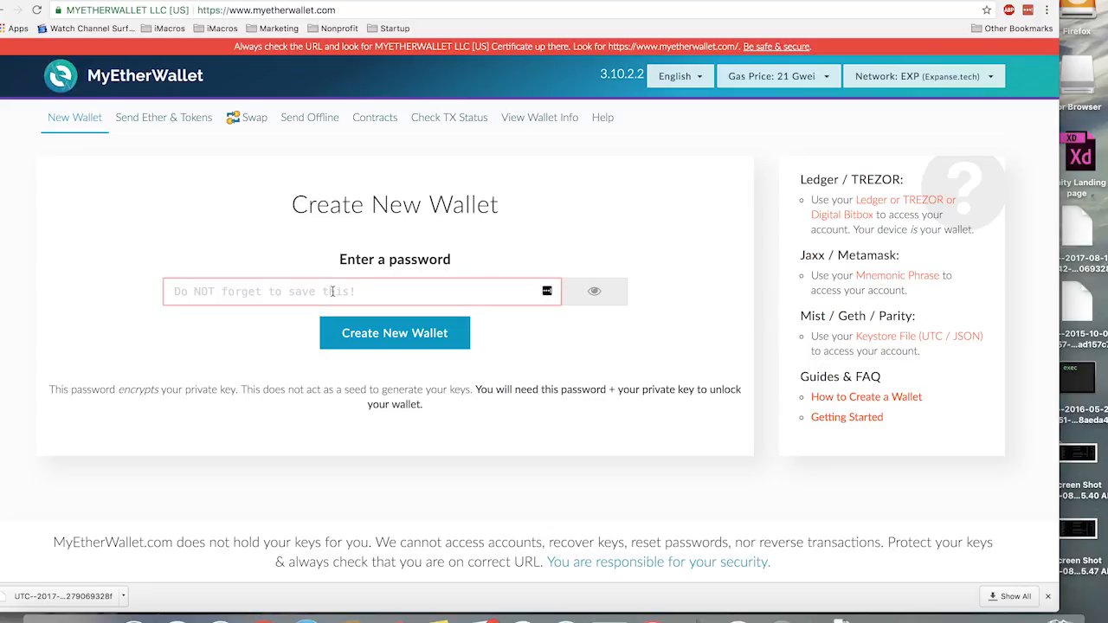
pyautogui.write('password')
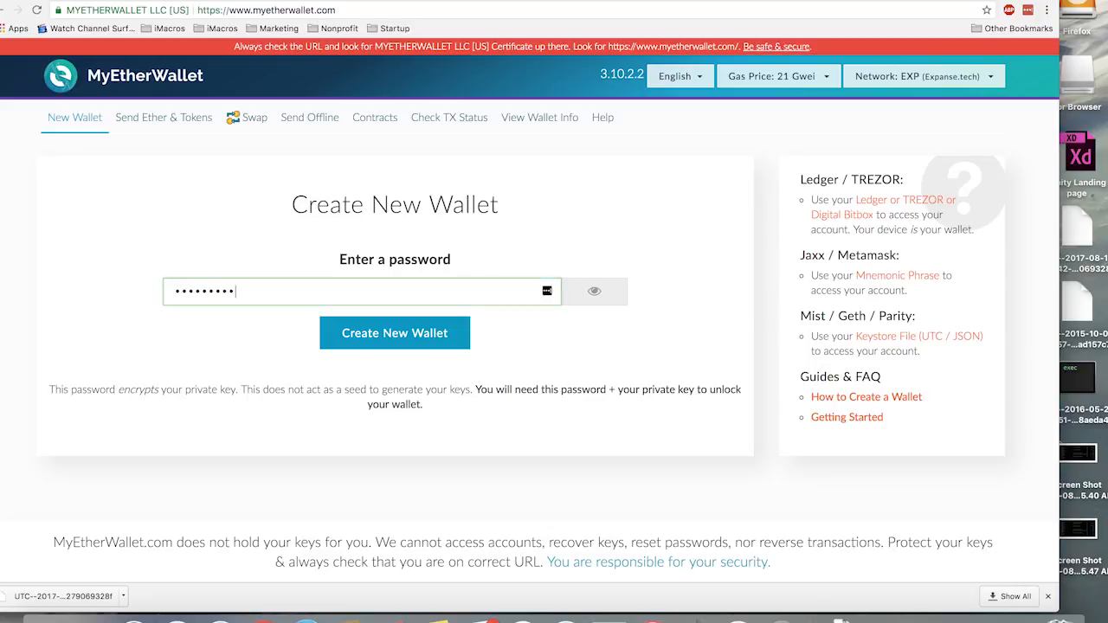
pyautogui.click(394, 333)
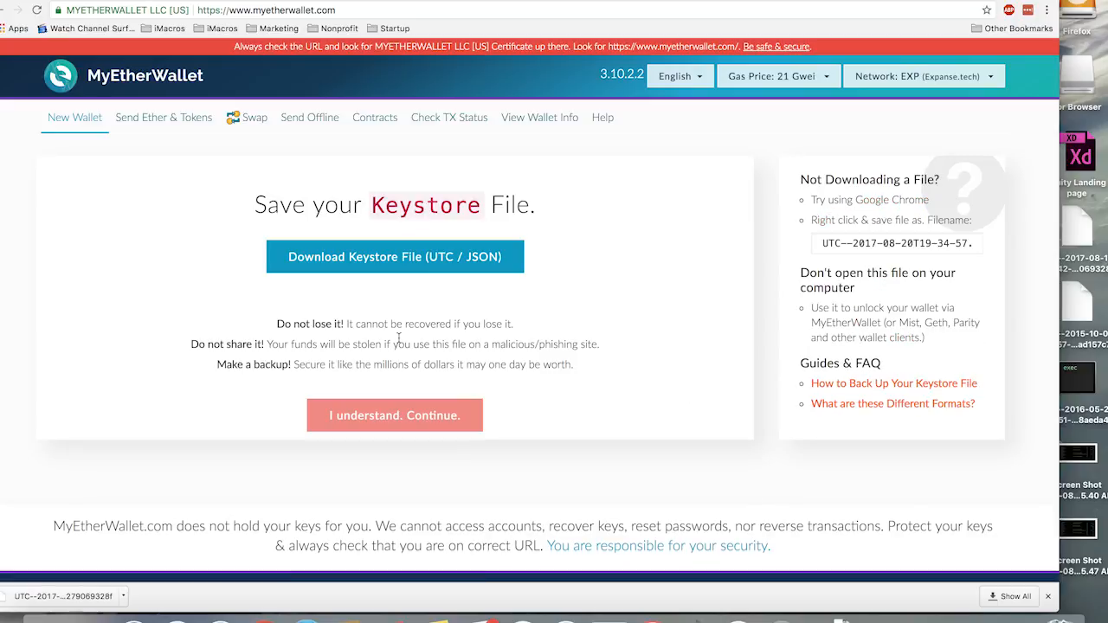
# - Download and save the UTC/JSON keystore file, then acknowledge the warning
pyautogui.click(394, 256)
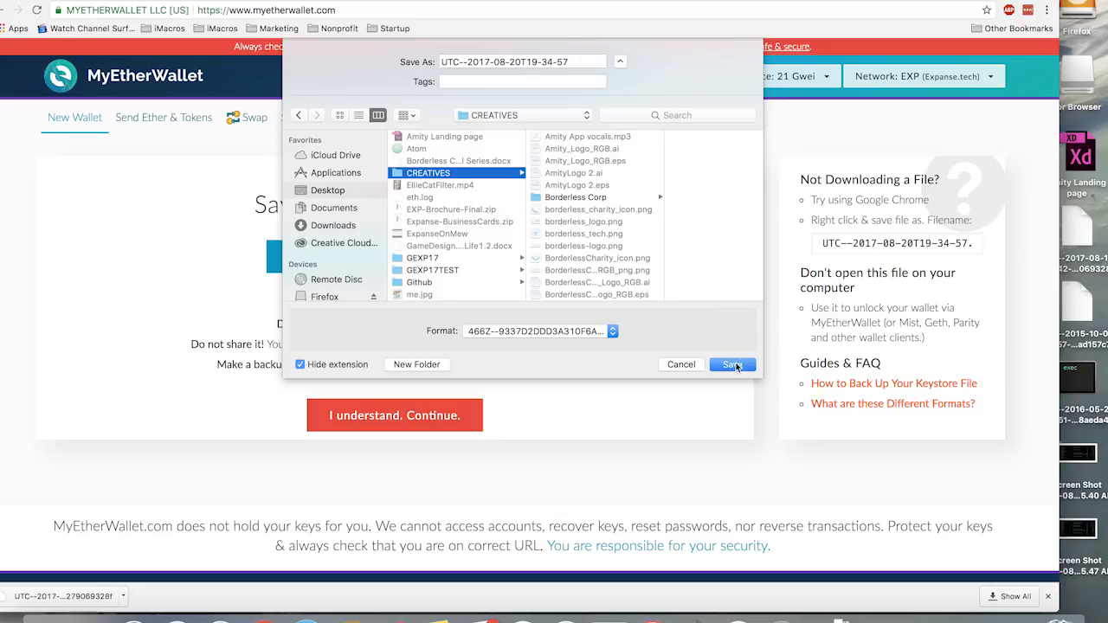
pyautogui.click(732, 364)
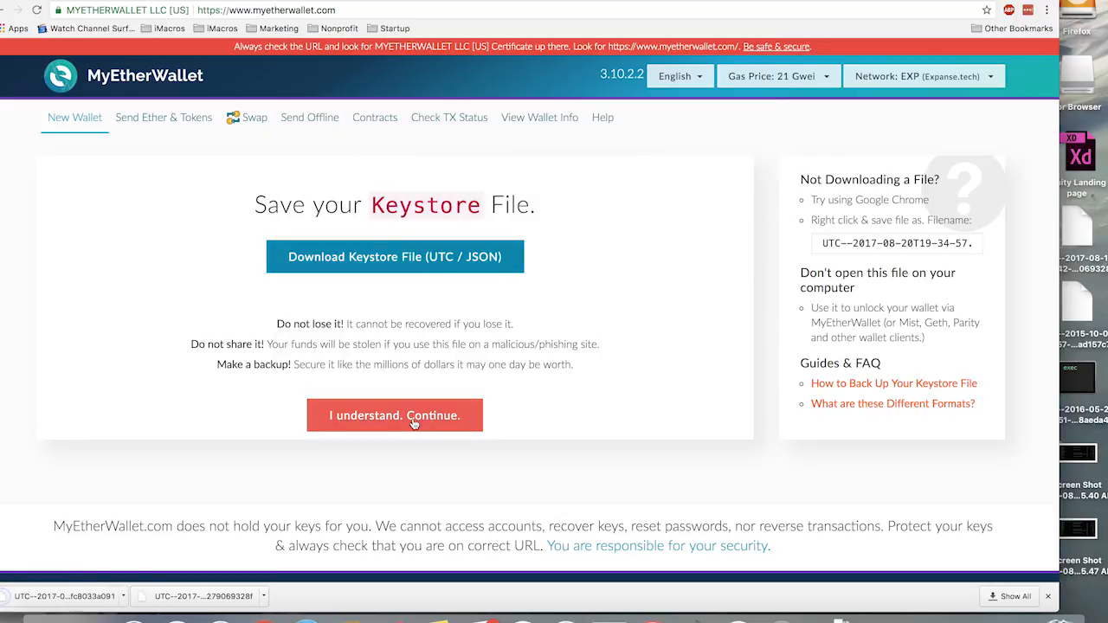
pyautogui.click(395, 416)
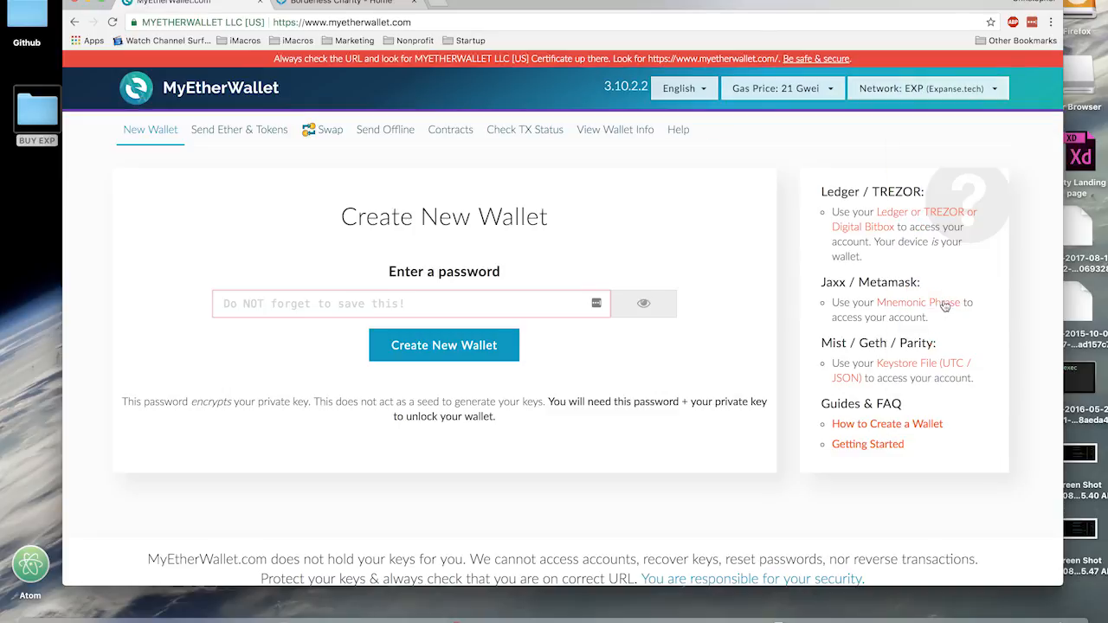
# - Unlock the wallet on Send Ether & Tokens using the saved keystore file and its password
pyautogui.click(239, 129)
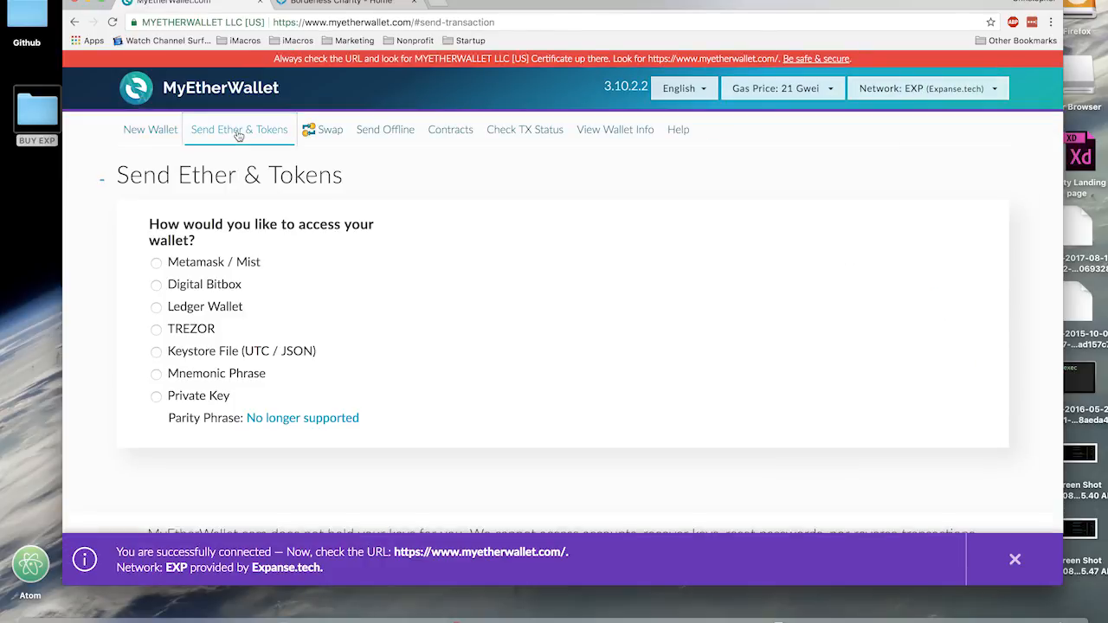
pyautogui.click(156, 351)
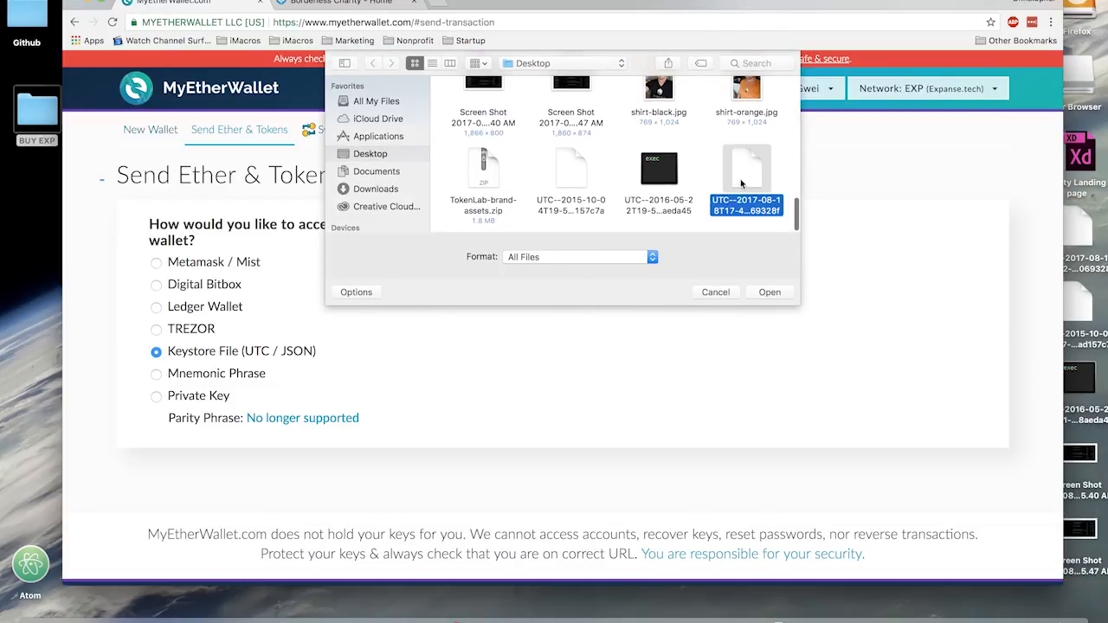
pyautogui.click(769, 292)
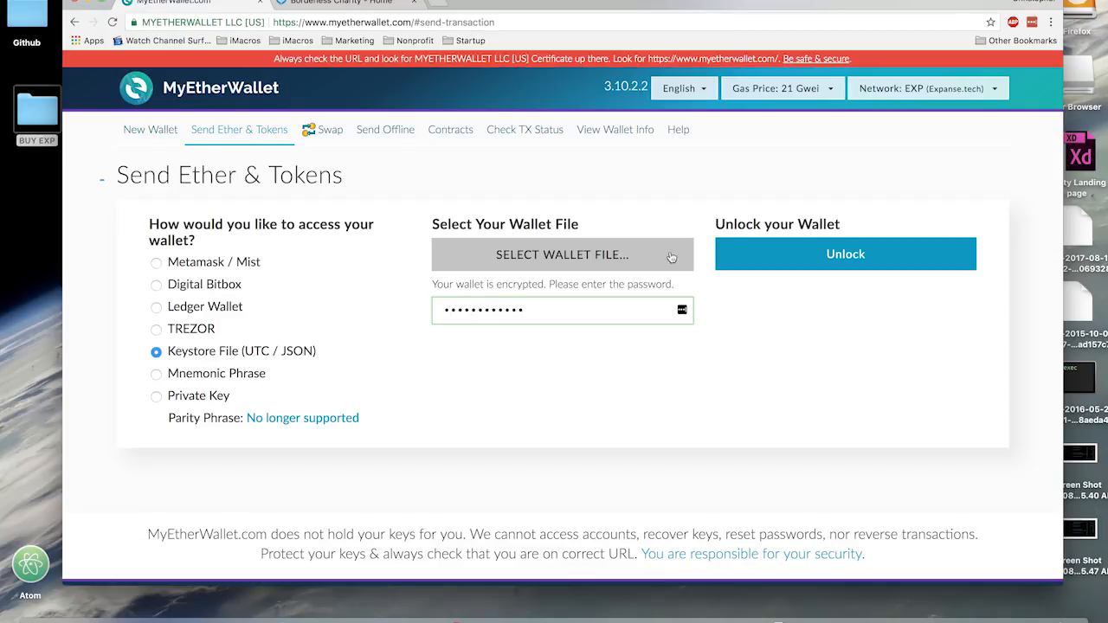
pyautogui.click(845, 254)
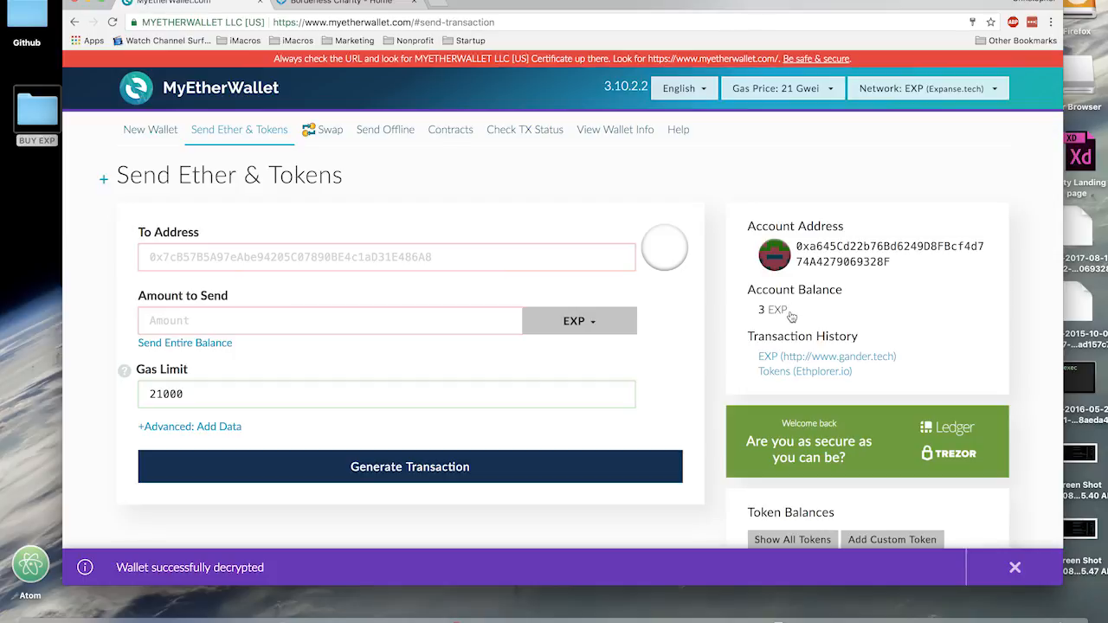
pyautogui.moveTo(719, 294)
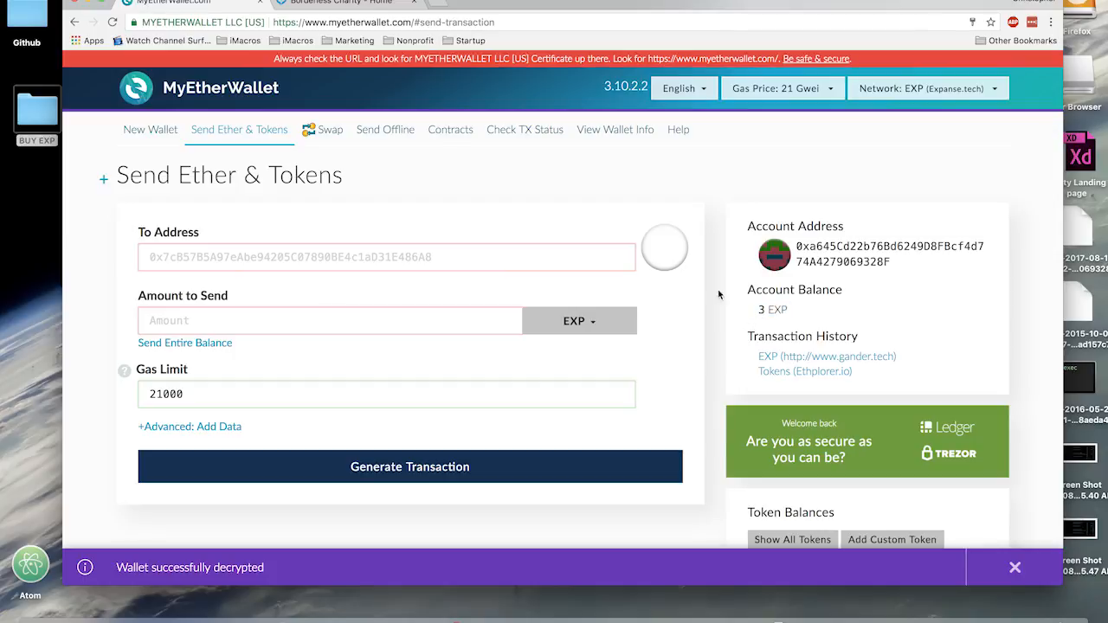
# - Open Borderless Charity's Donate Cryptocurrency page in the other tab
pyautogui.click(338, 3)
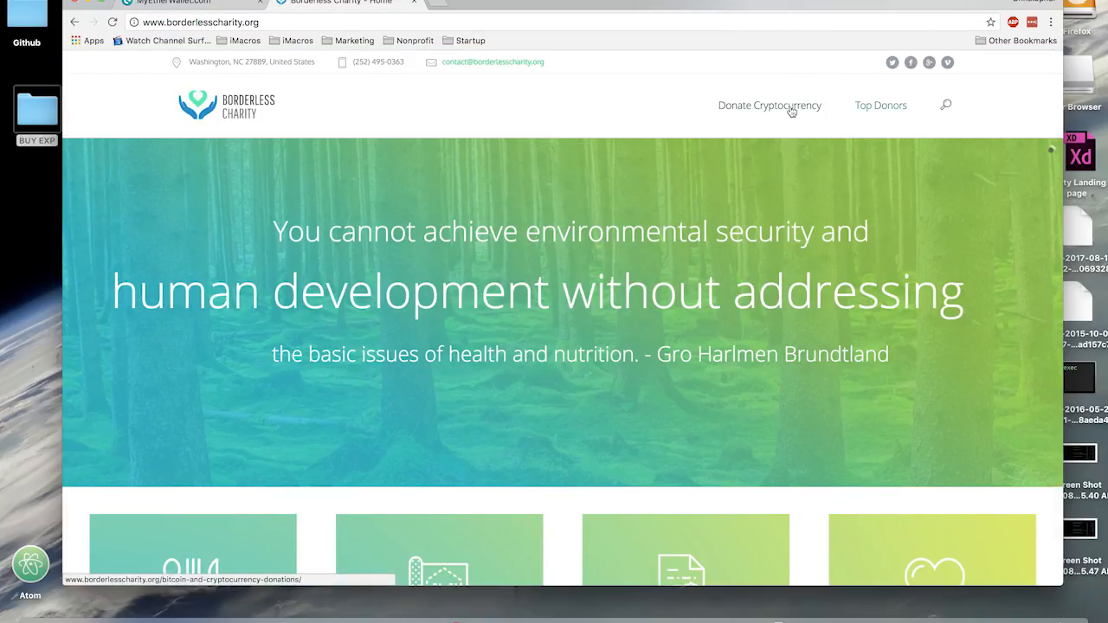
pyautogui.click(769, 105)
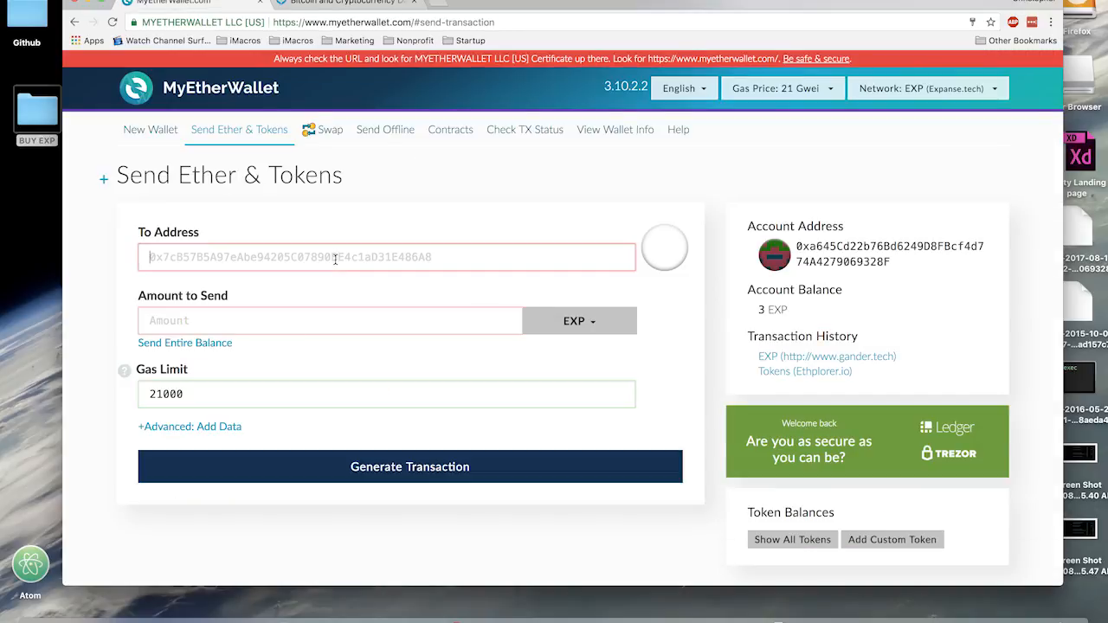
# - Generate and confirm a 1 EXP transaction to the charity address, then check its status
pyautogui.write('1')
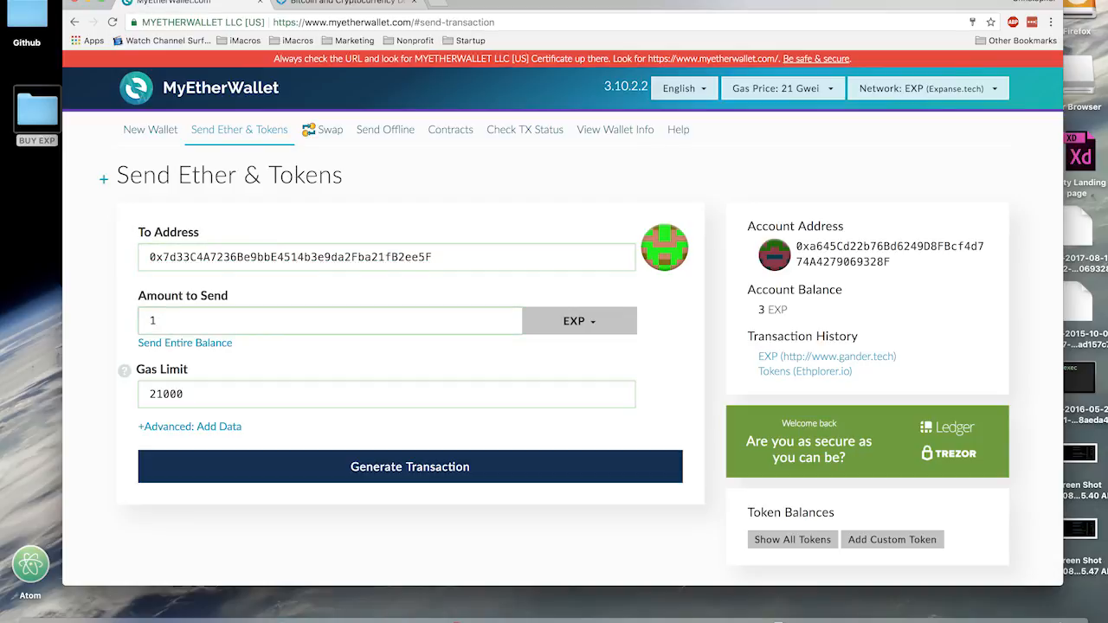
pyautogui.click(409, 467)
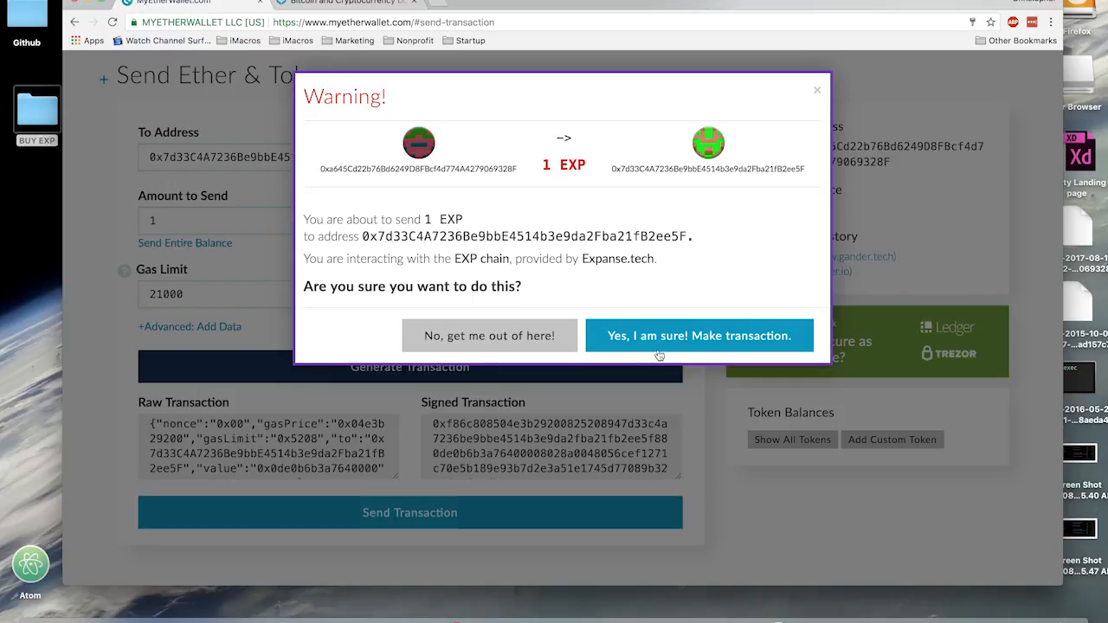
pyautogui.click(699, 336)
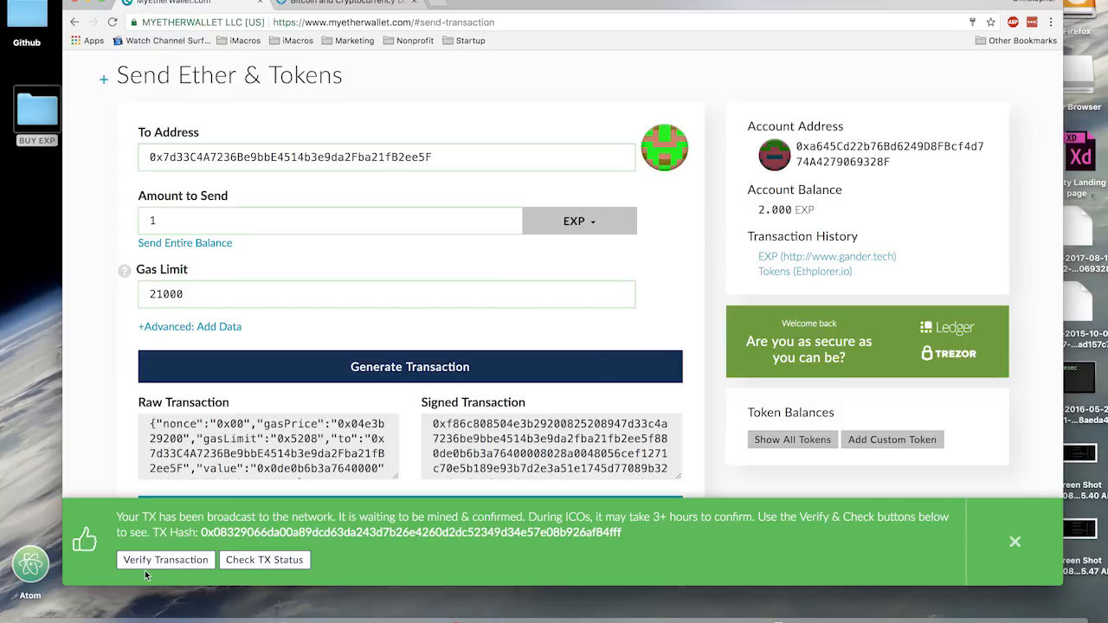
pyautogui.click(265, 559)
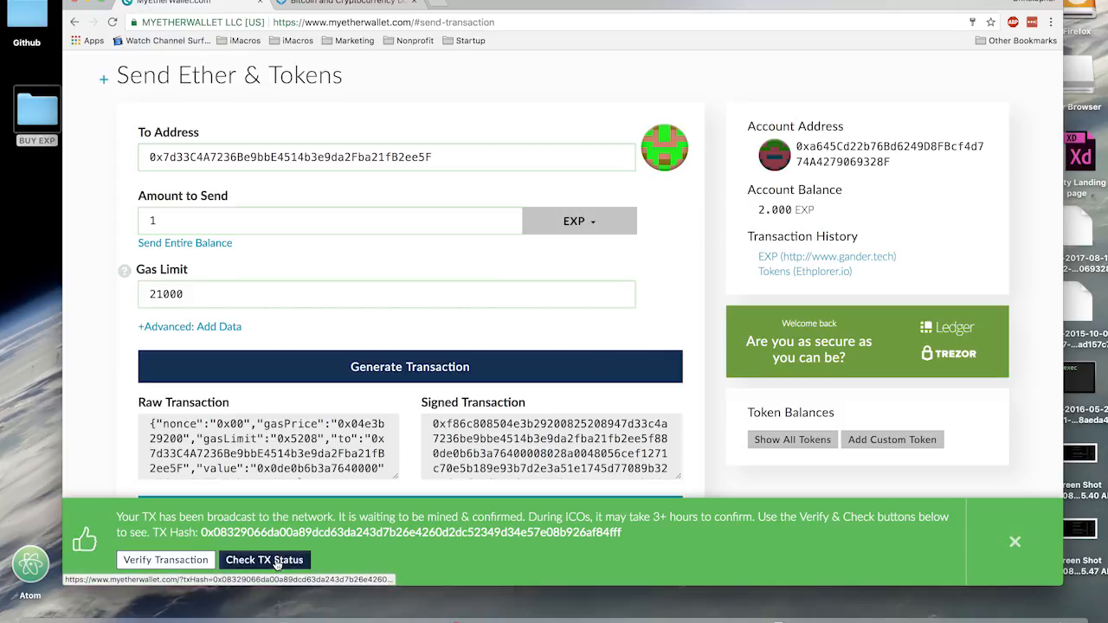